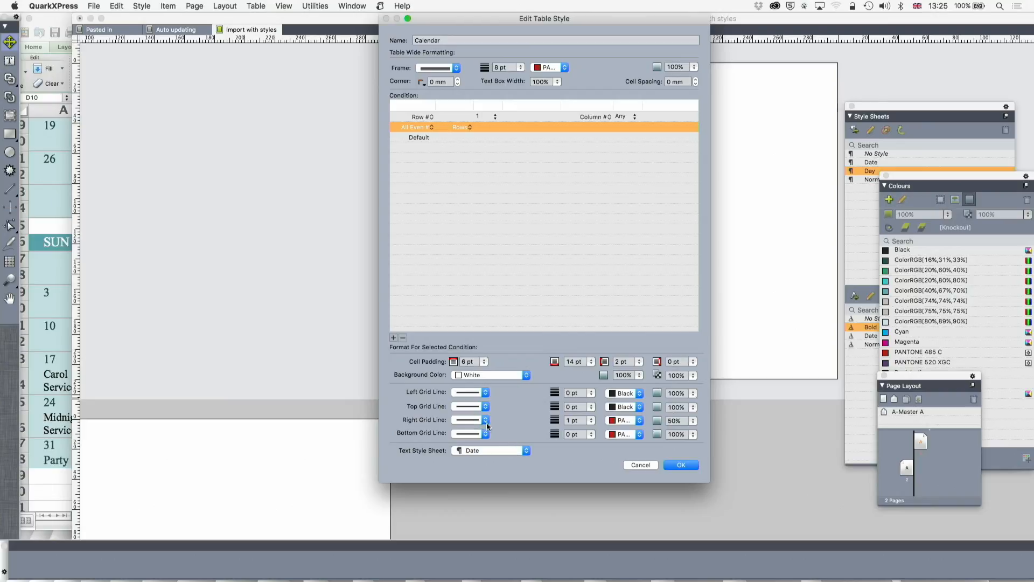
mouse_move(574, 116)
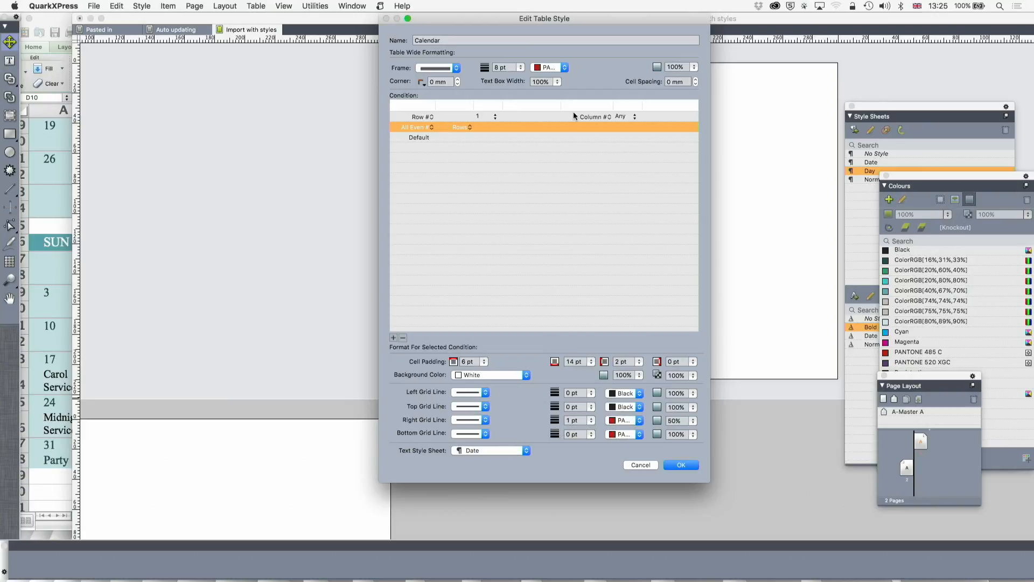
Inspect the Row #1 condition of the Calendar table style and return to the layout
click(594, 117)
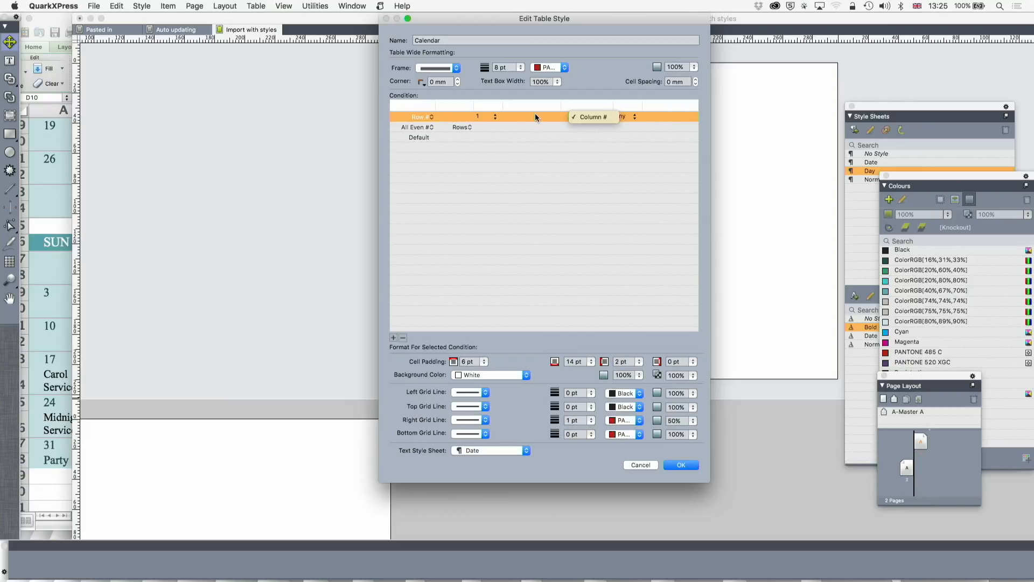
click(591, 117)
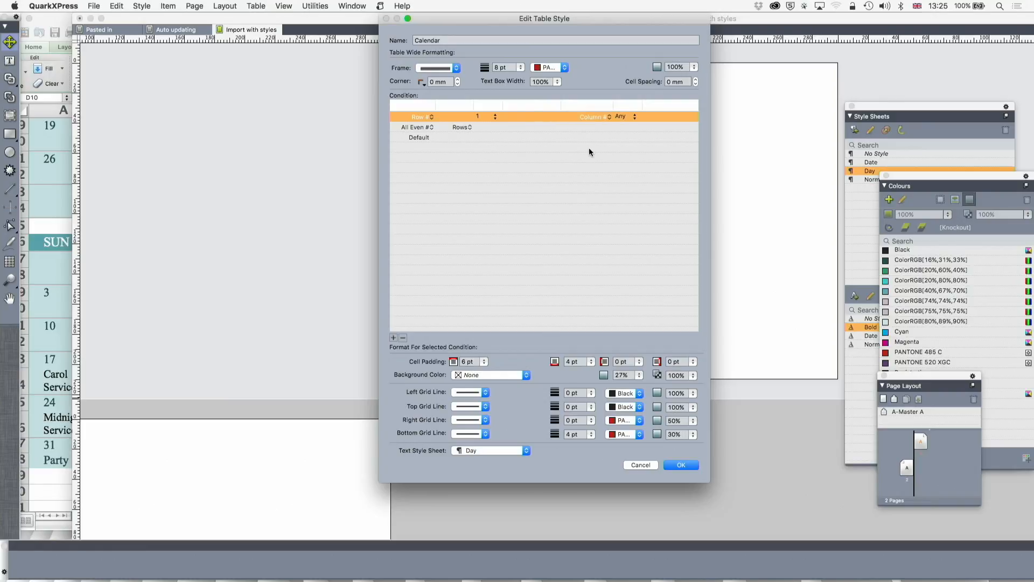
mouse_move(555, 294)
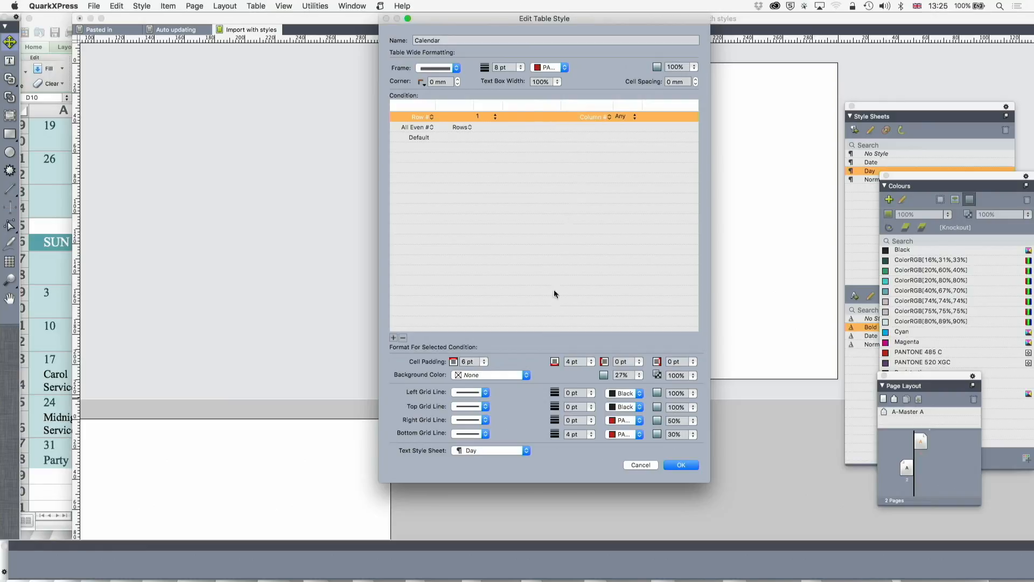
mouse_move(511, 474)
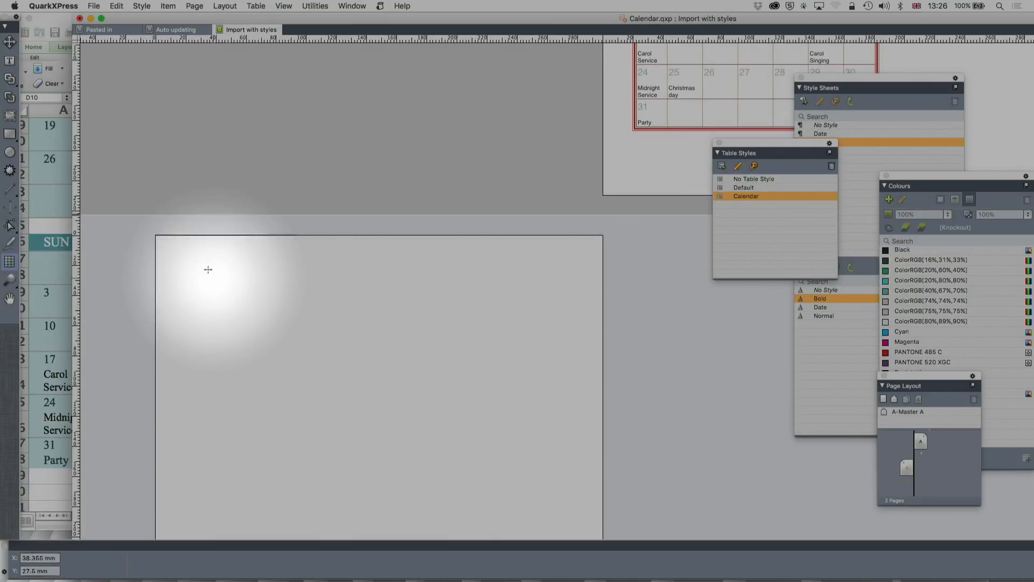
Drag a table frame across the blank page to bring up Table Properties
drag(181, 270, 273, 346)
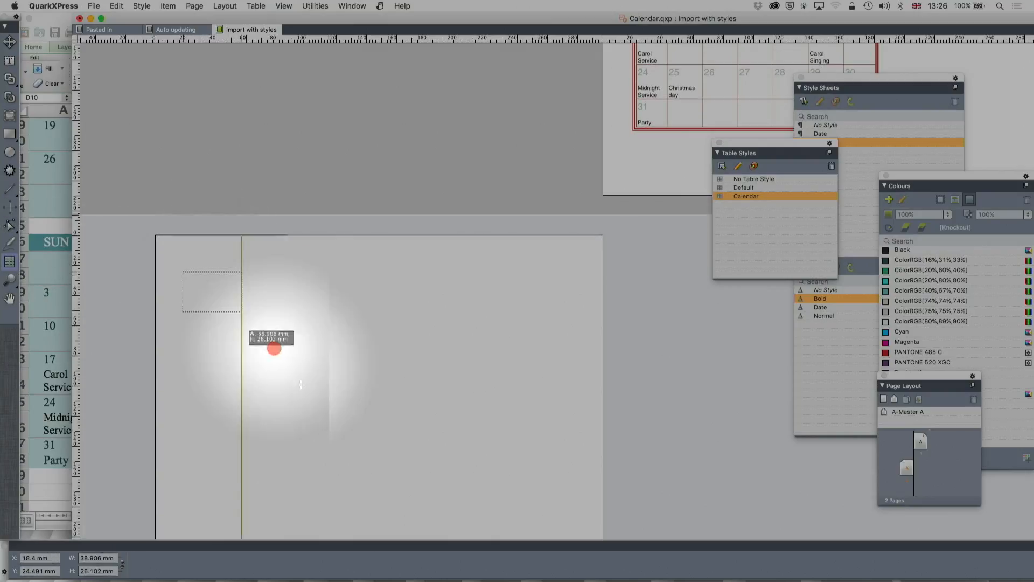
drag(274, 348, 514, 495)
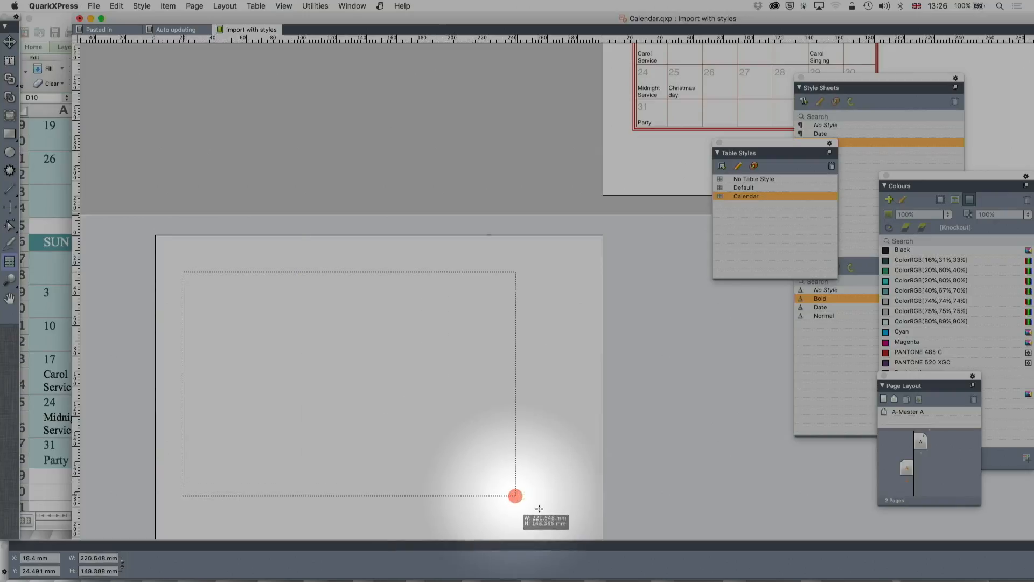
drag(515, 496, 573, 523)
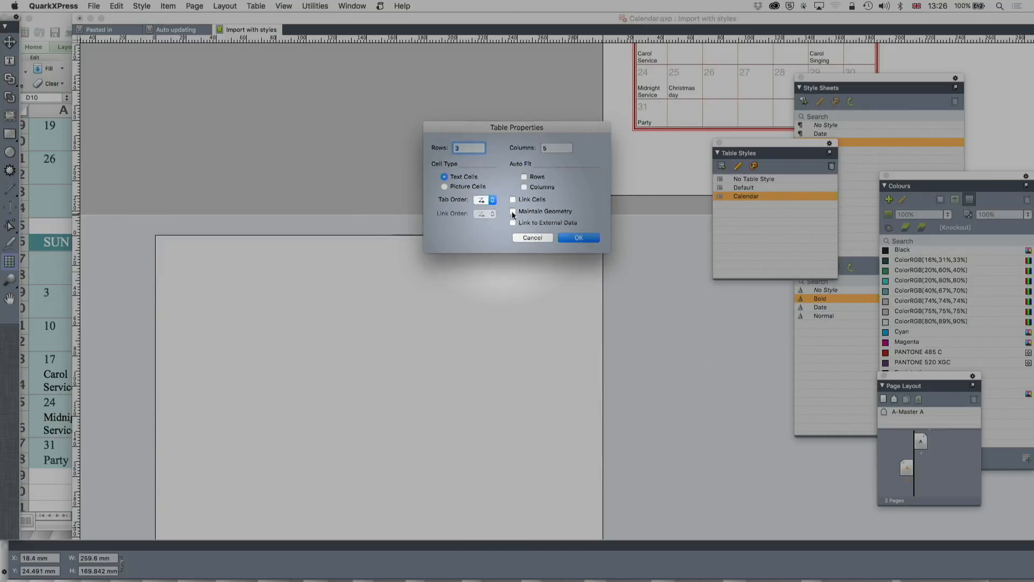
Link the table to external data from the 'Calendar - numbers only.xlsx' workbook
click(513, 222)
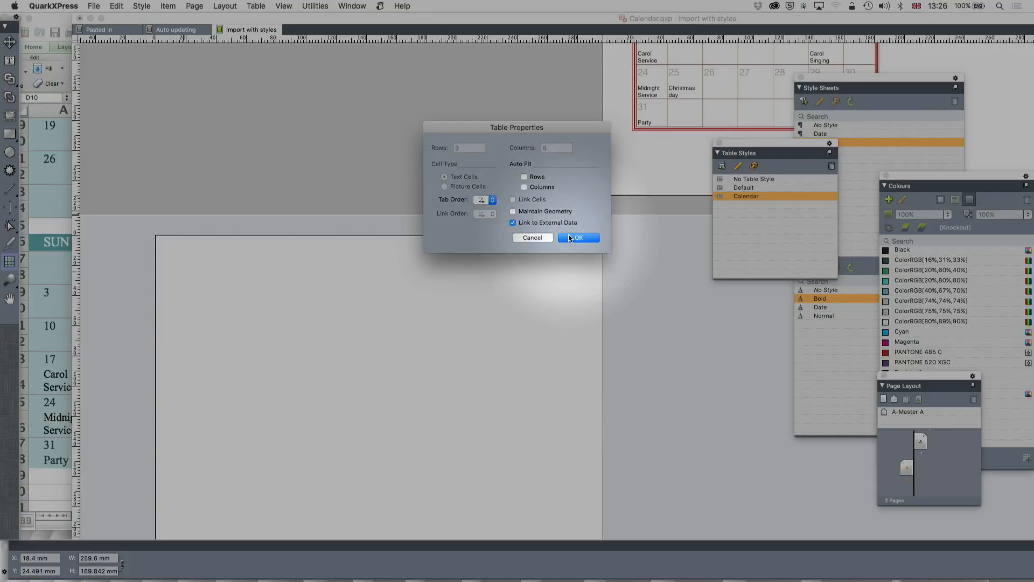
click(575, 237)
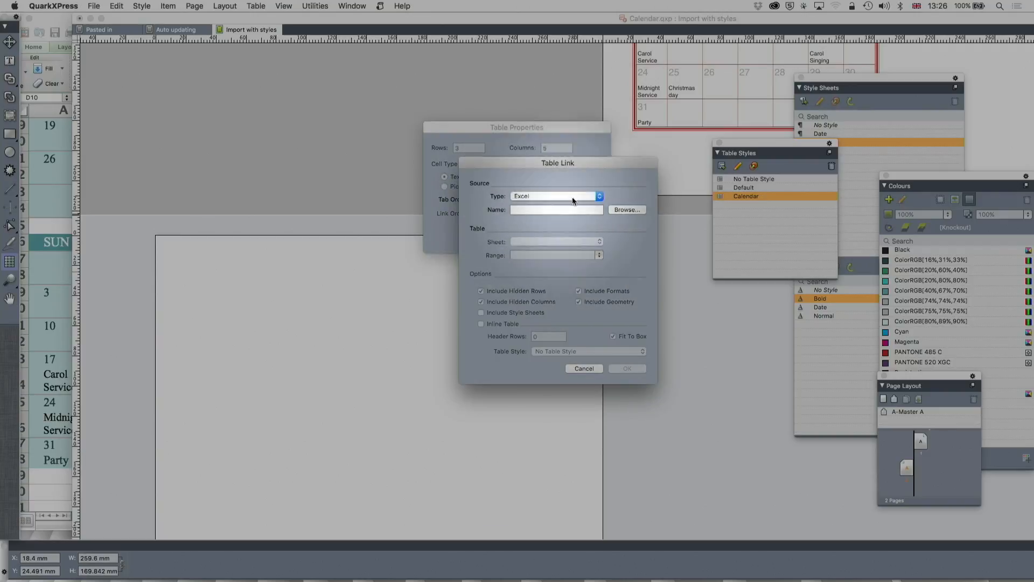
click(625, 209)
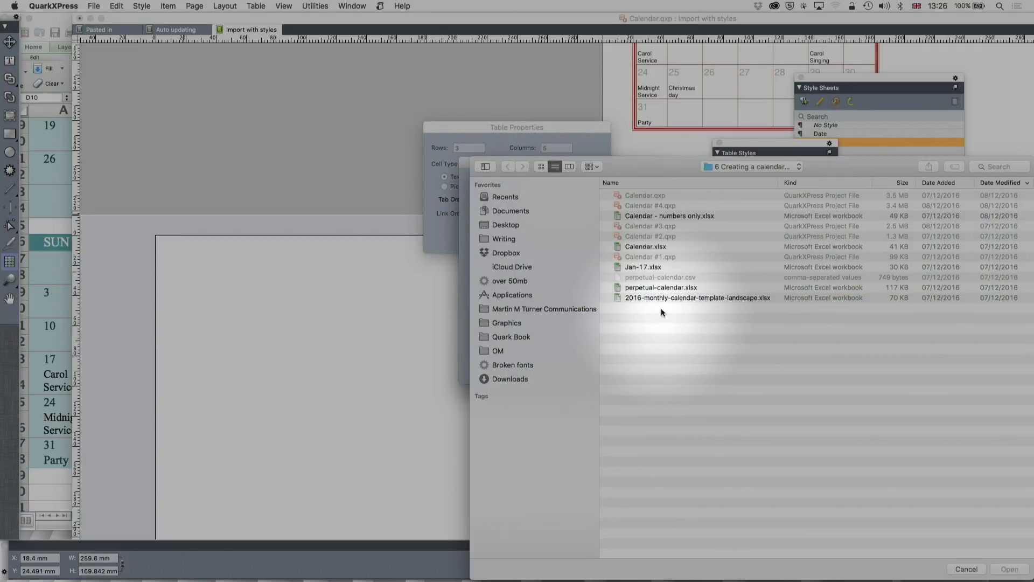
click(670, 216)
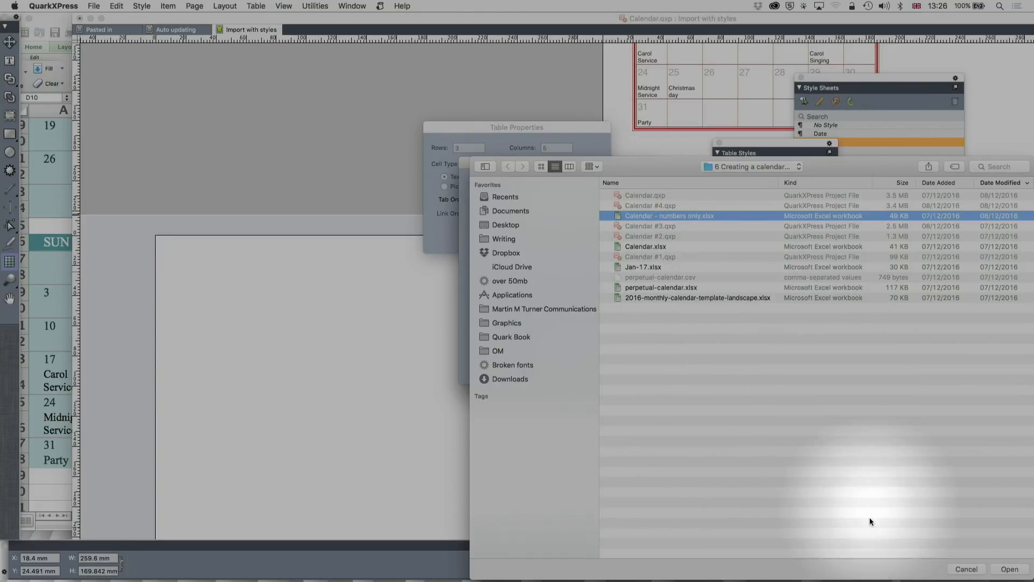
click(1009, 569)
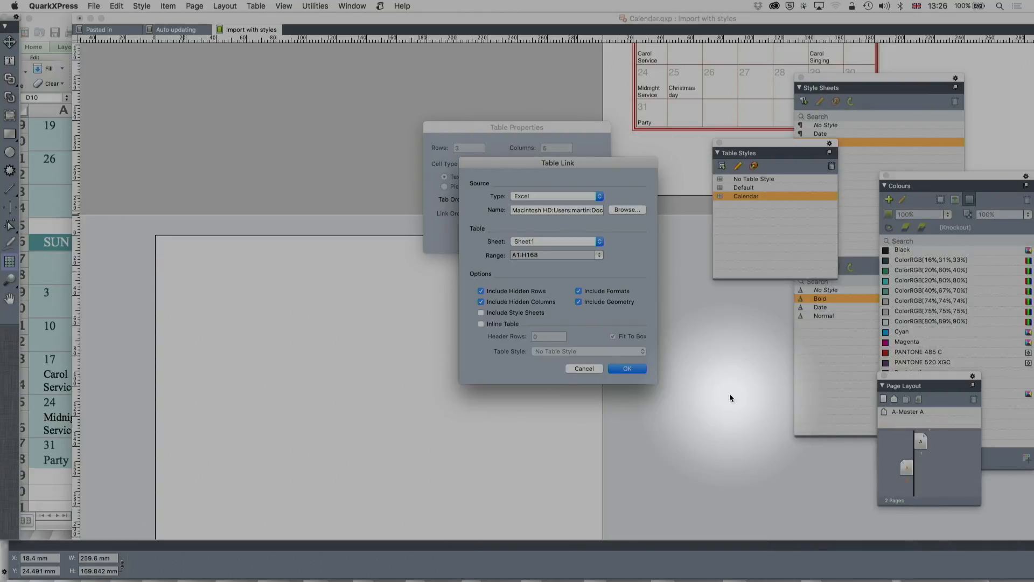
Check the calendar's cell range in Excel, then return to the link settings
click(521, 261)
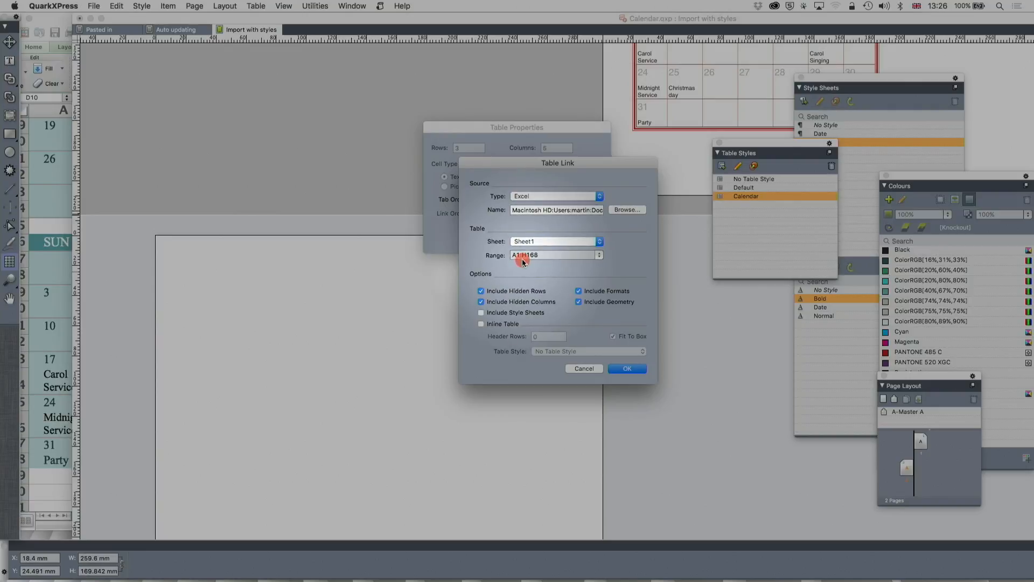
key(cmd+tab)
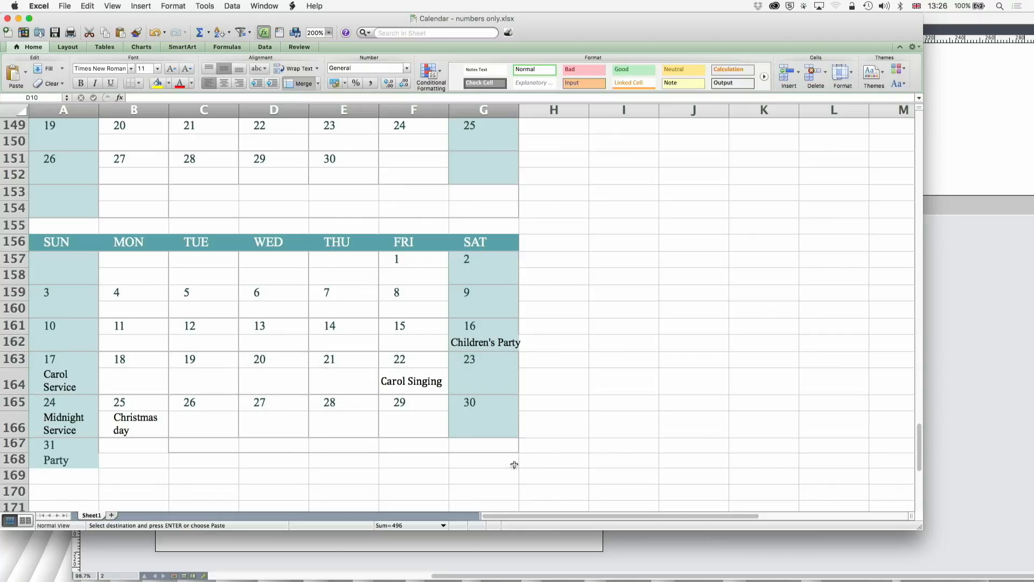
key(cmd+tab)
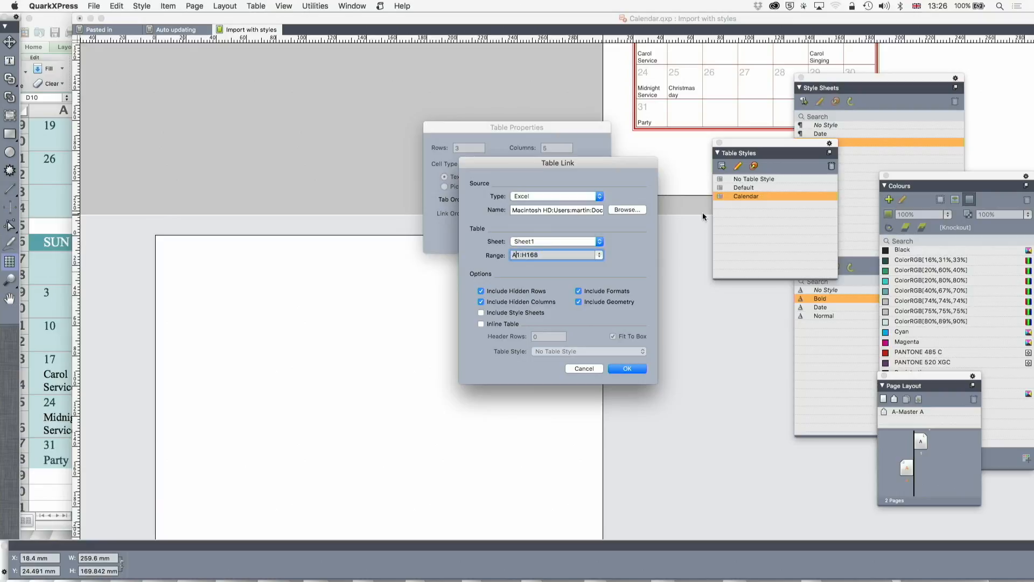
Import range A156:G168 with the Calendar table style and create the table
text(156)
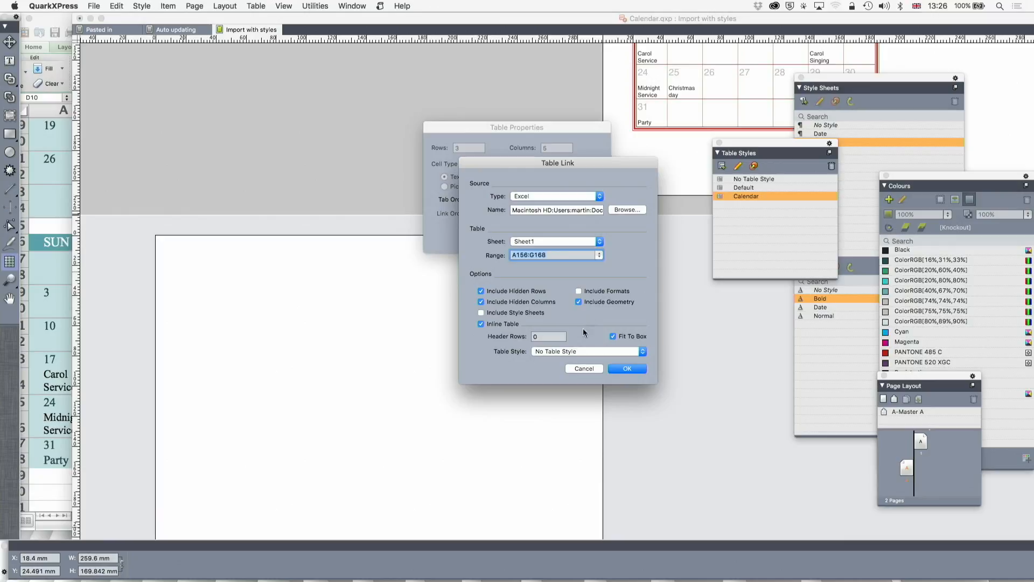
click(585, 350)
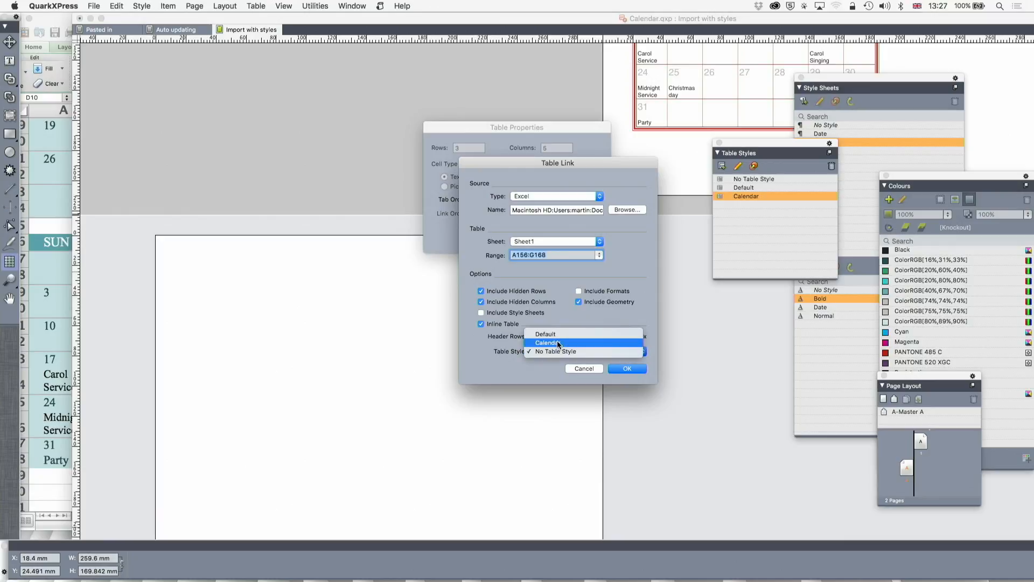
click(548, 343)
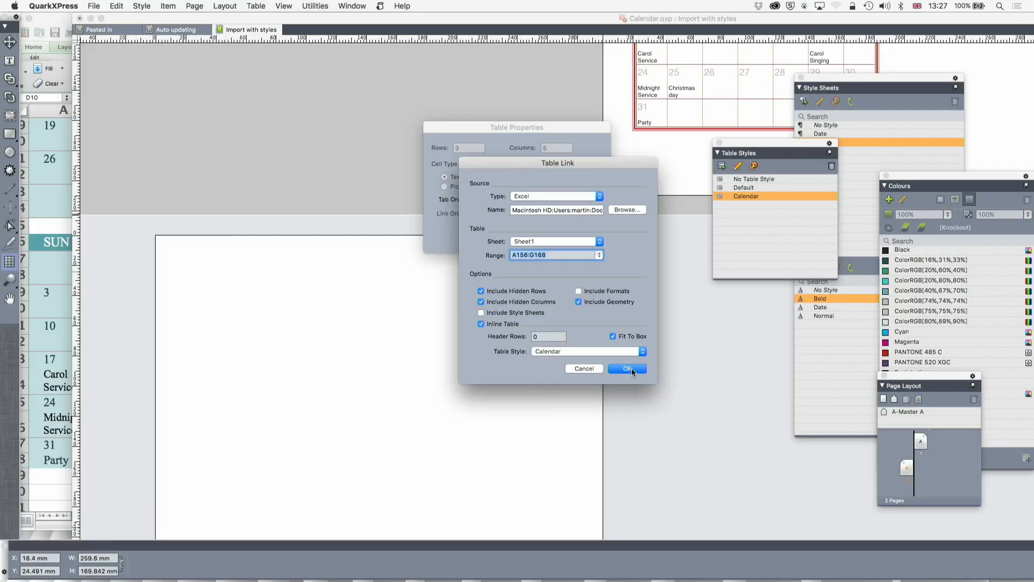
click(626, 368)
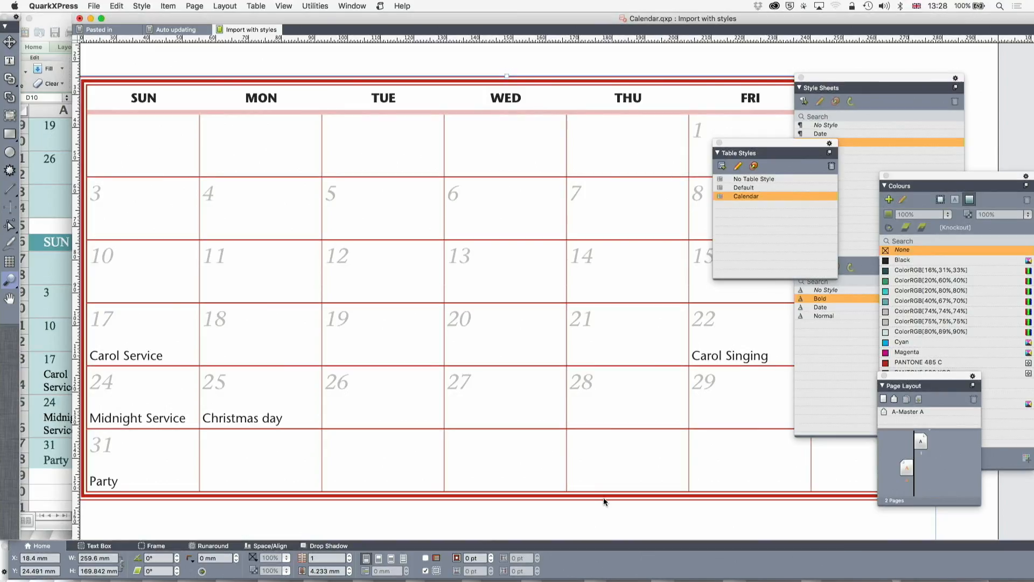
Review the styled December calendar table, then open the Utilities menu
click(315, 6)
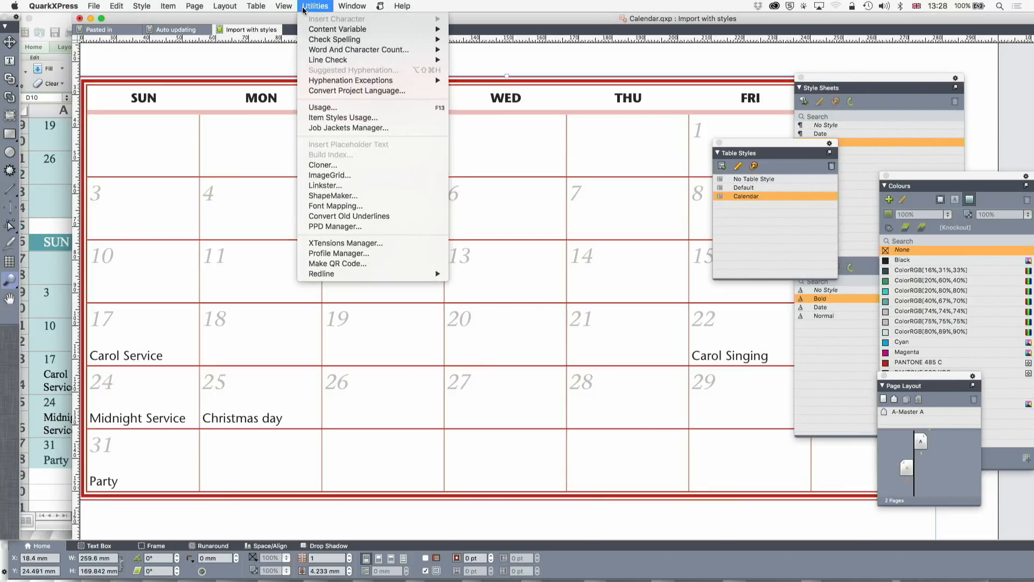
Open Usage and view details of the modified Calendar workbook table link
click(322, 107)
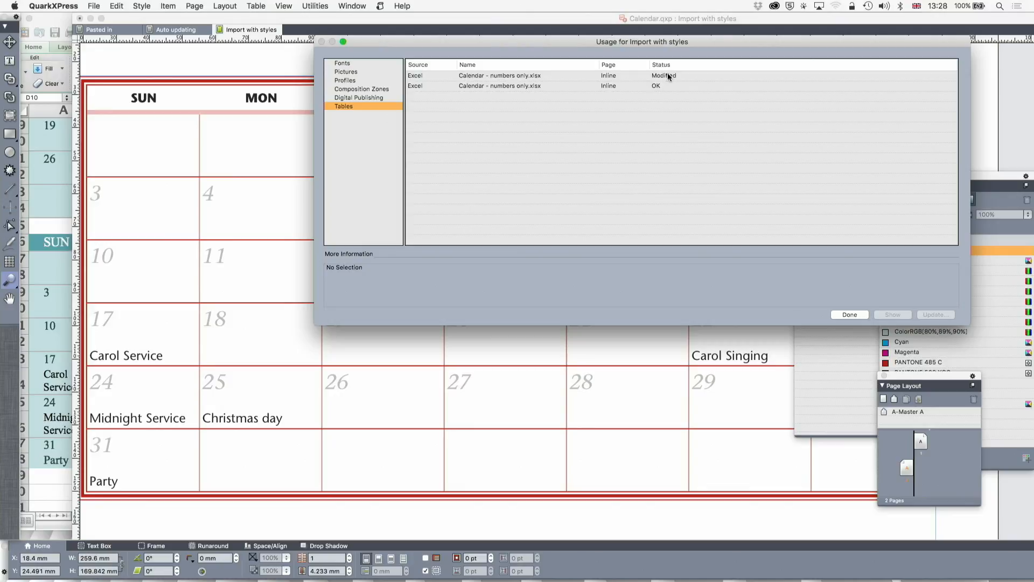
click(521, 76)
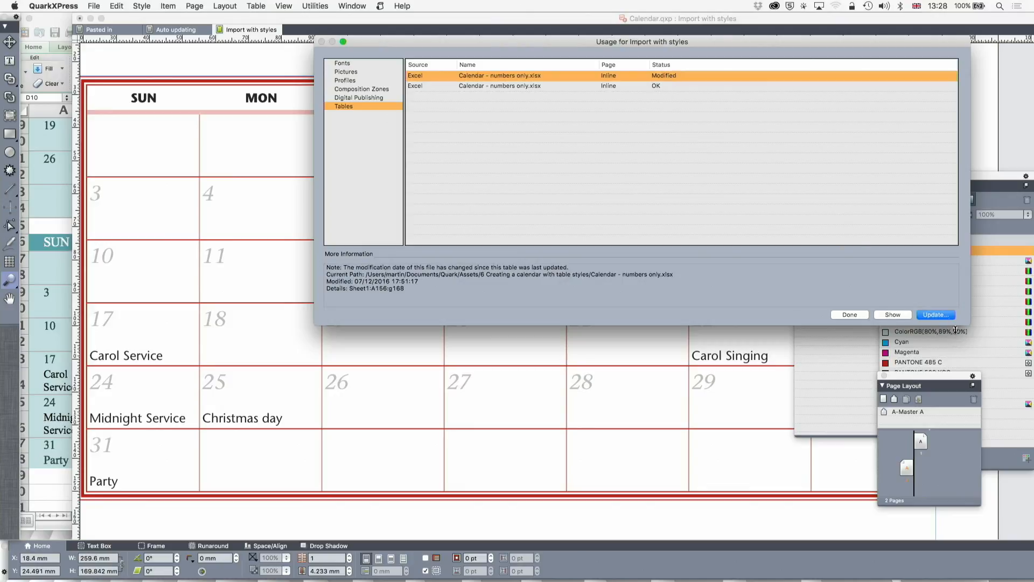